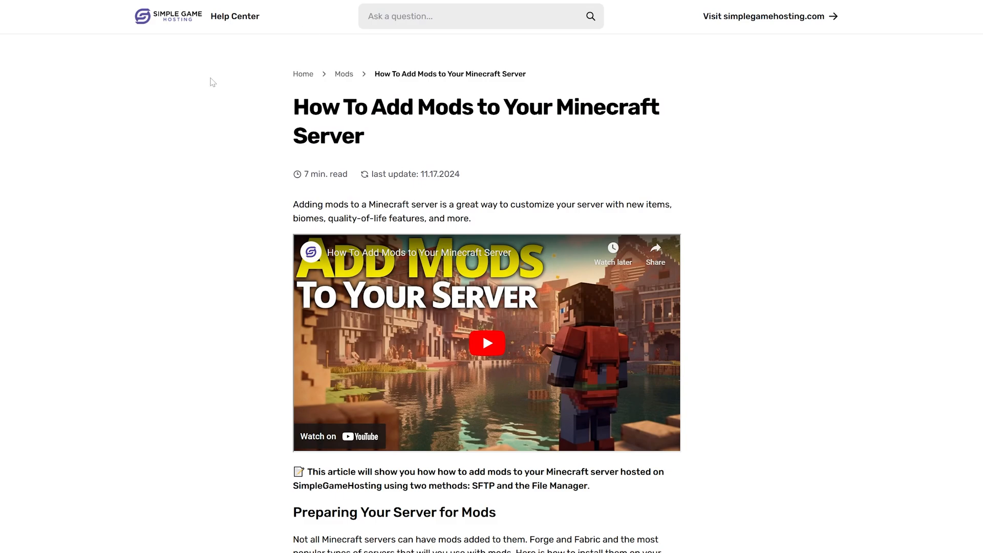
pyautogui.moveTo(224, 105)
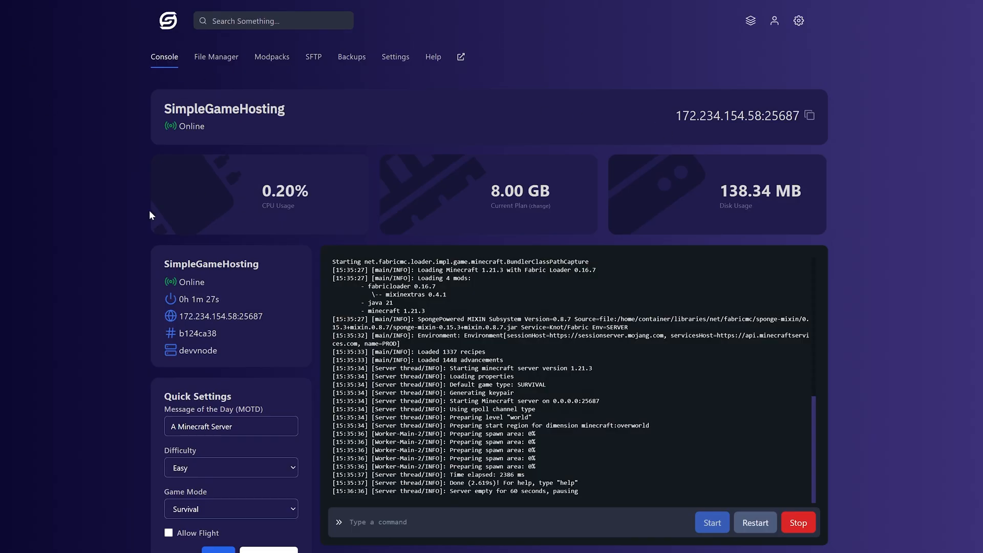
pyautogui.moveTo(799, 522)
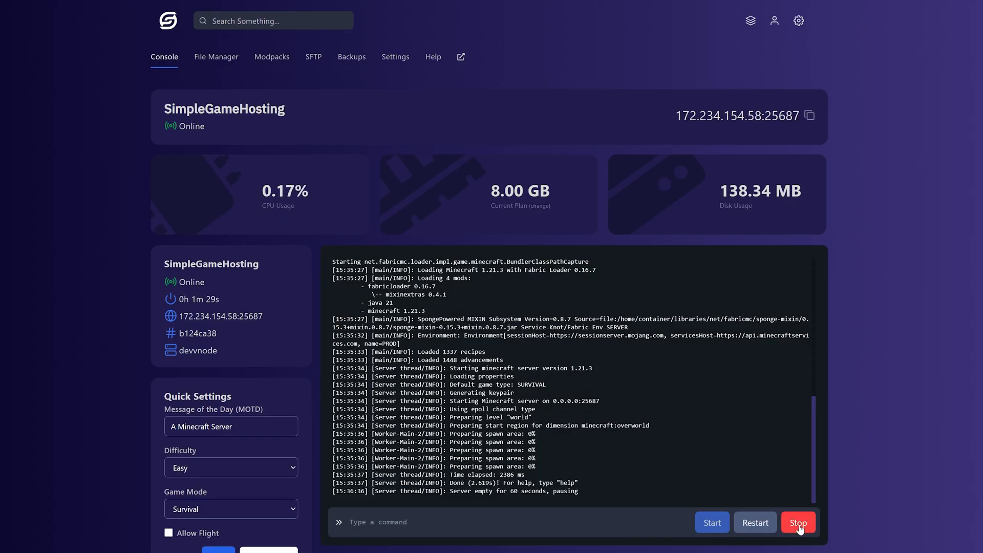
# Step: Stop the running Minecraft server from the Console page
pyautogui.click(799, 522)
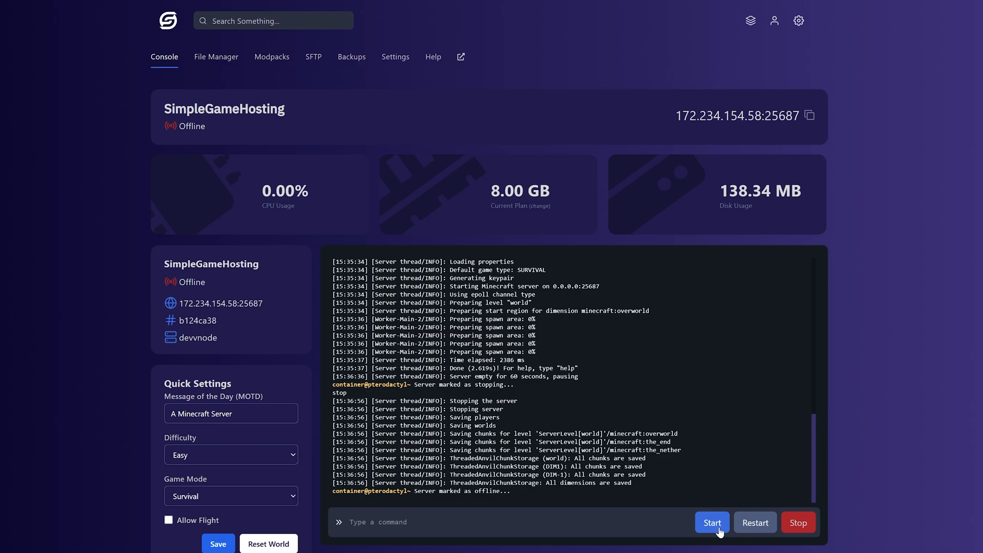
pyautogui.moveTo(457, 193)
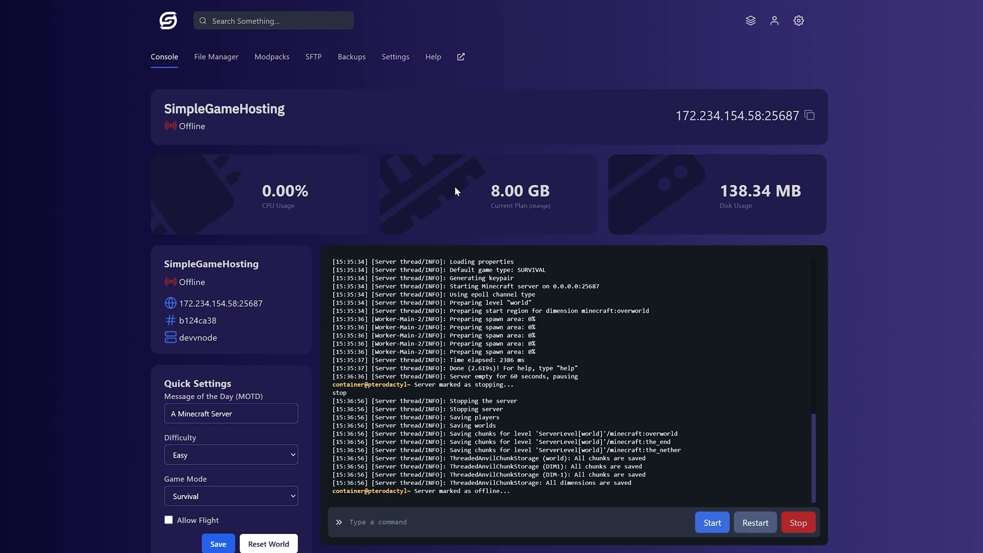
pyautogui.moveTo(261, 63)
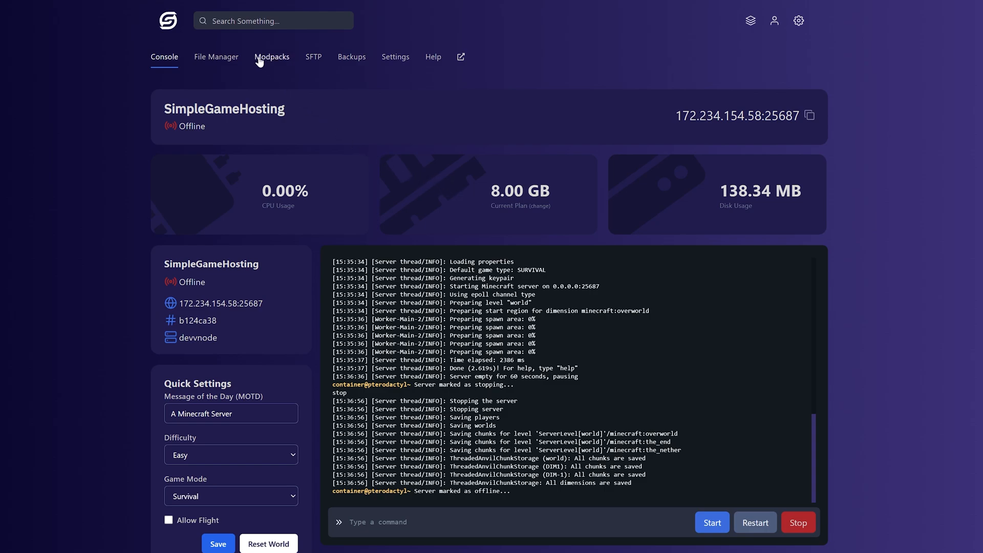
# Step: Go to Modpacks and bring up the Version Manager for choosing the server's Minecraft version
pyautogui.click(273, 58)
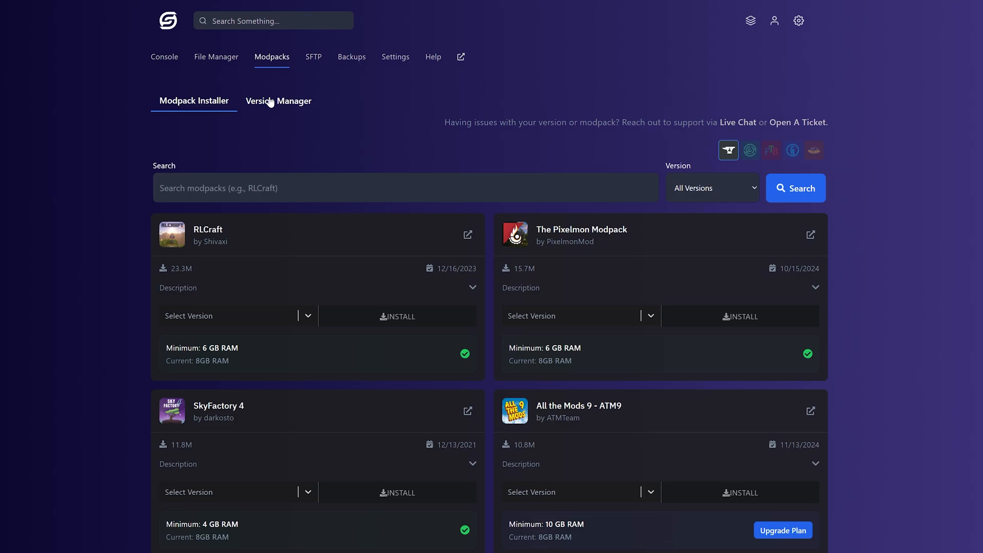
pyautogui.click(278, 100)
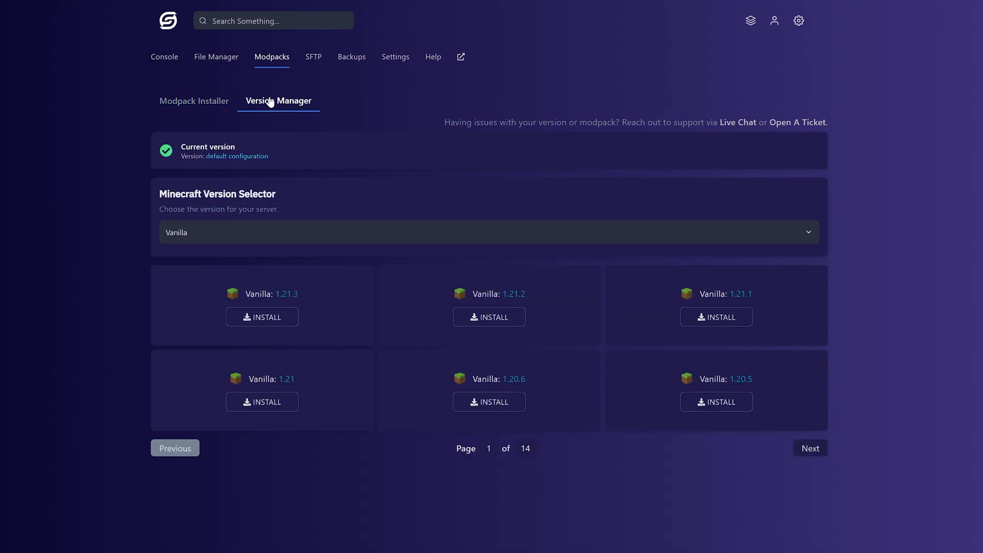
pyautogui.moveTo(297, 132)
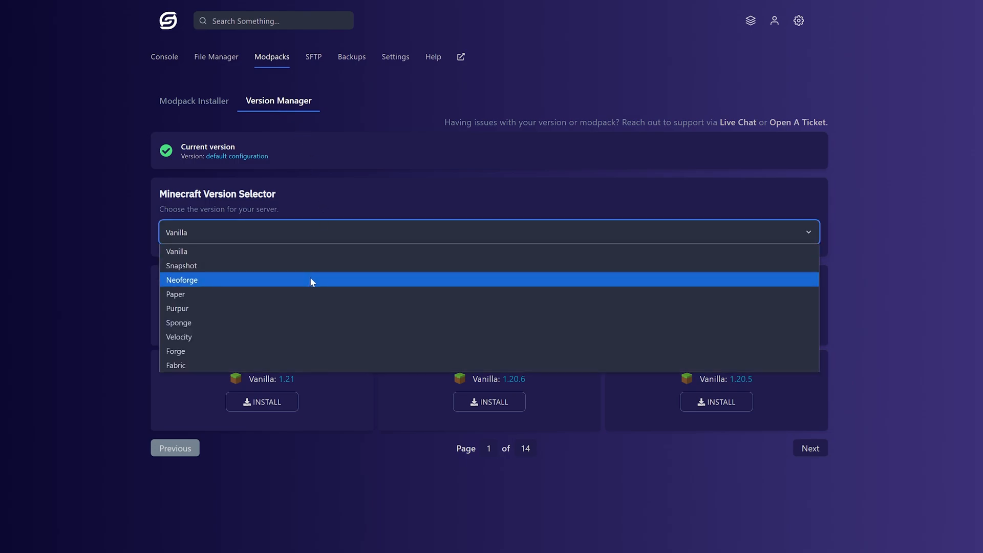
pyautogui.moveTo(308, 362)
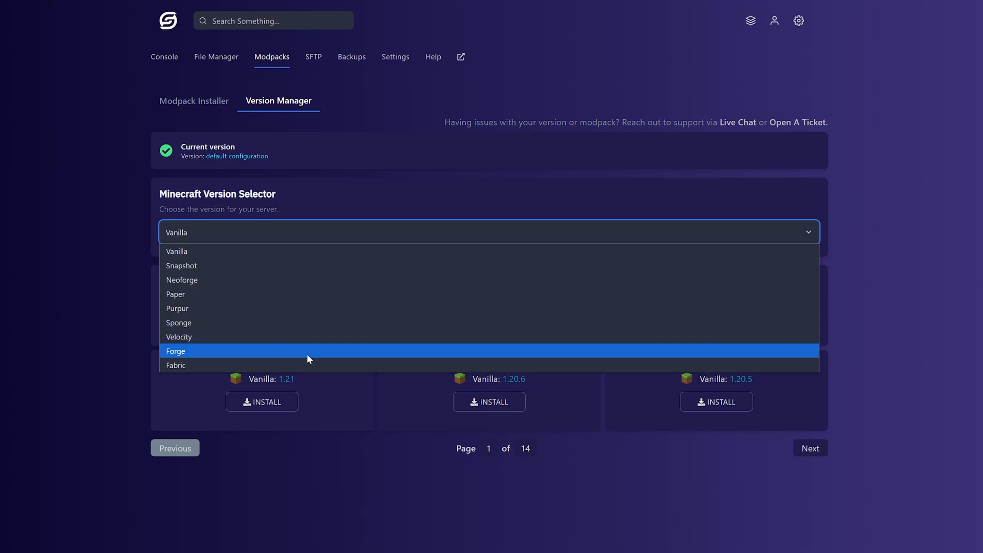
pyautogui.moveTo(310, 288)
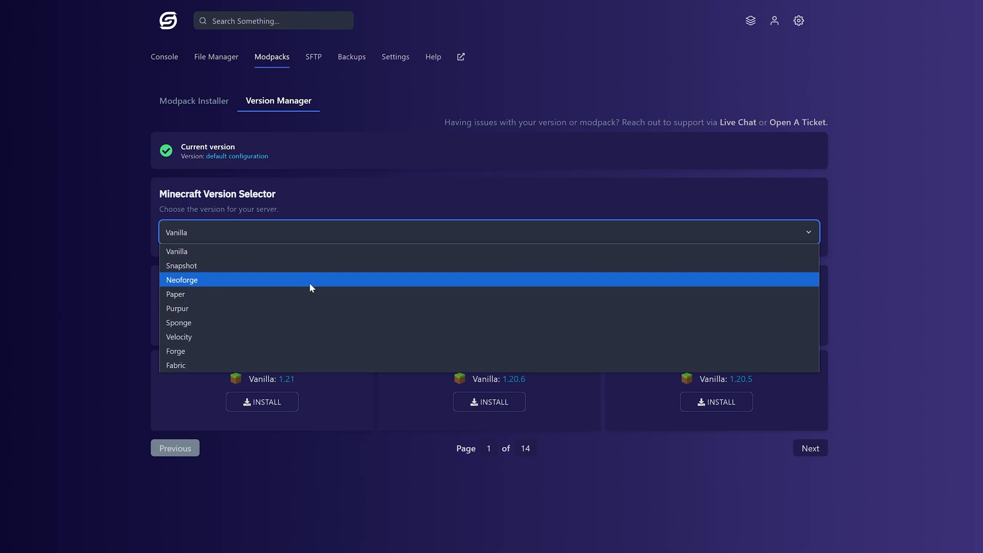
pyautogui.moveTo(306, 288)
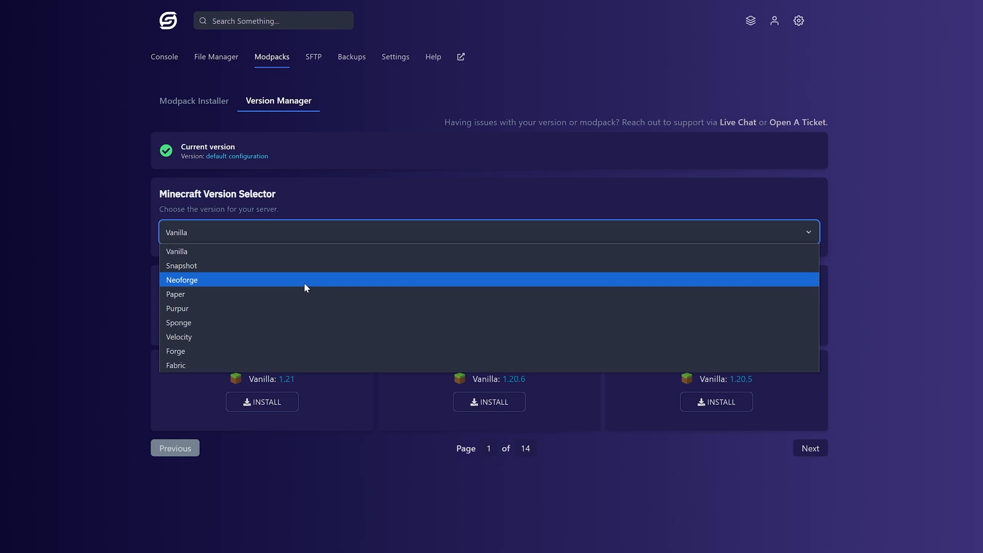
# Step: Choose Forge as the server type and install Forge 1.21.1, confirming the install
pyautogui.click(176, 351)
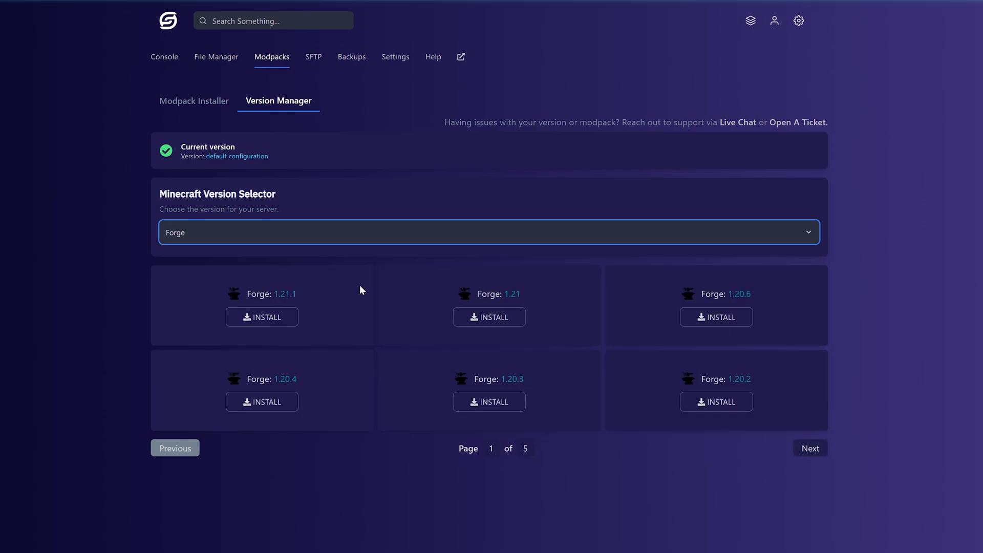
pyautogui.moveTo(361, 291)
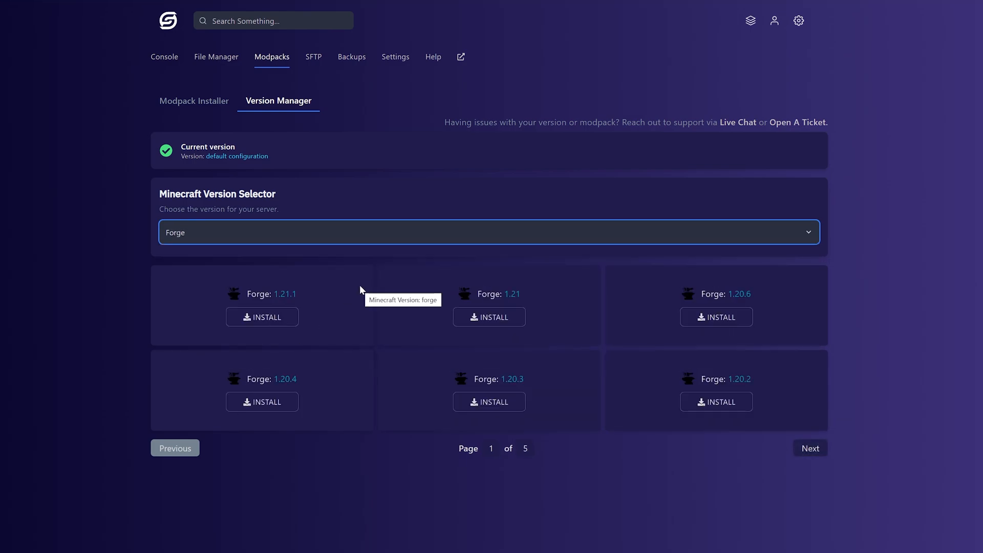
pyautogui.click(488, 231)
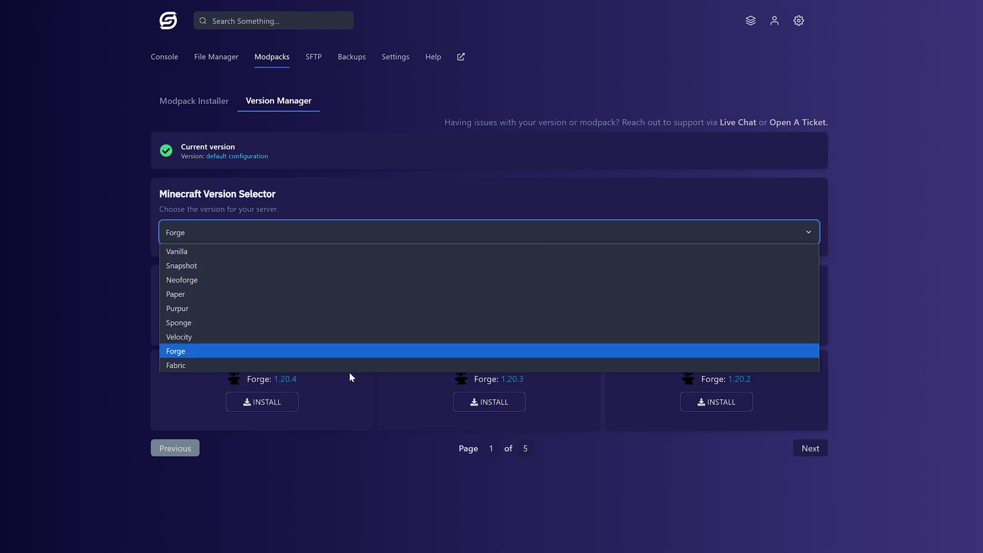
pyautogui.click(176, 351)
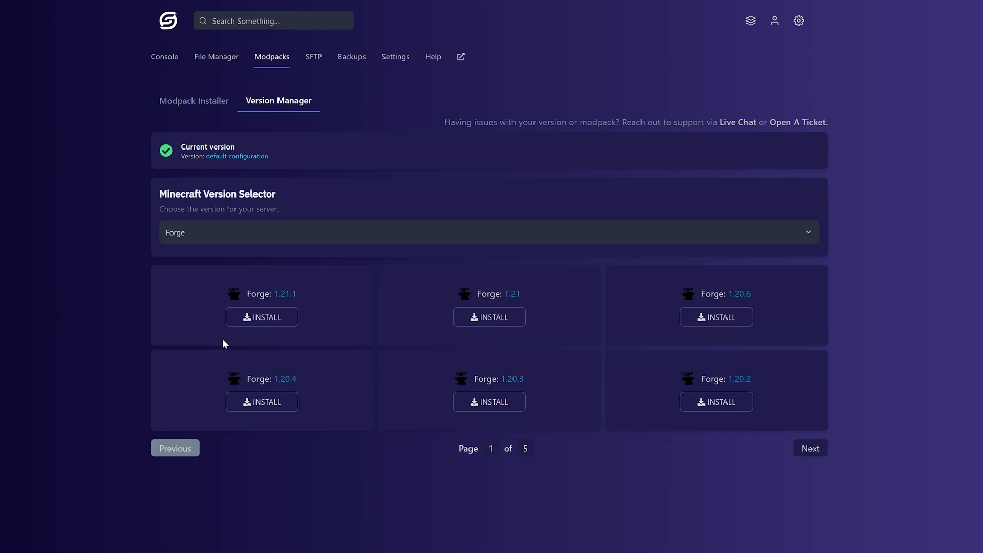
pyautogui.click(261, 317)
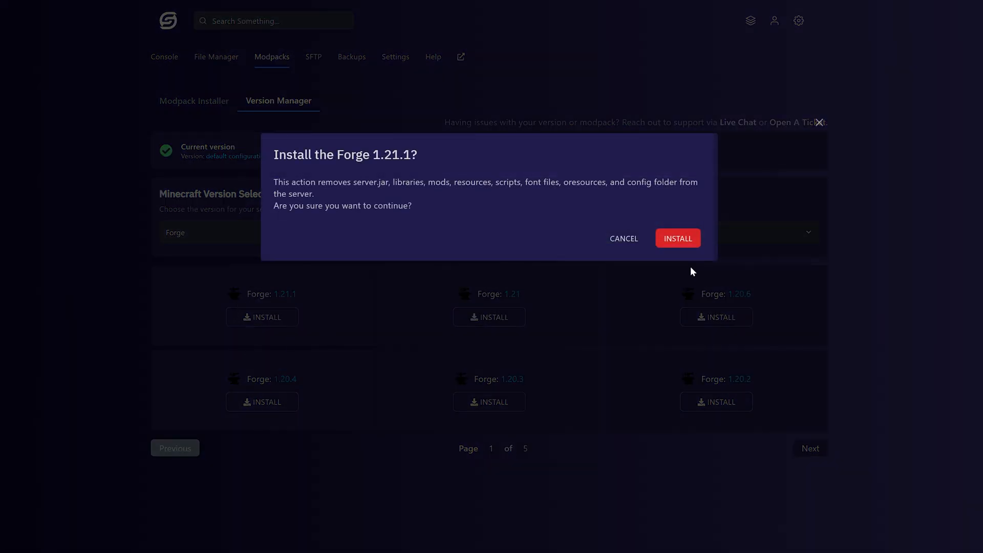
pyautogui.click(678, 238)
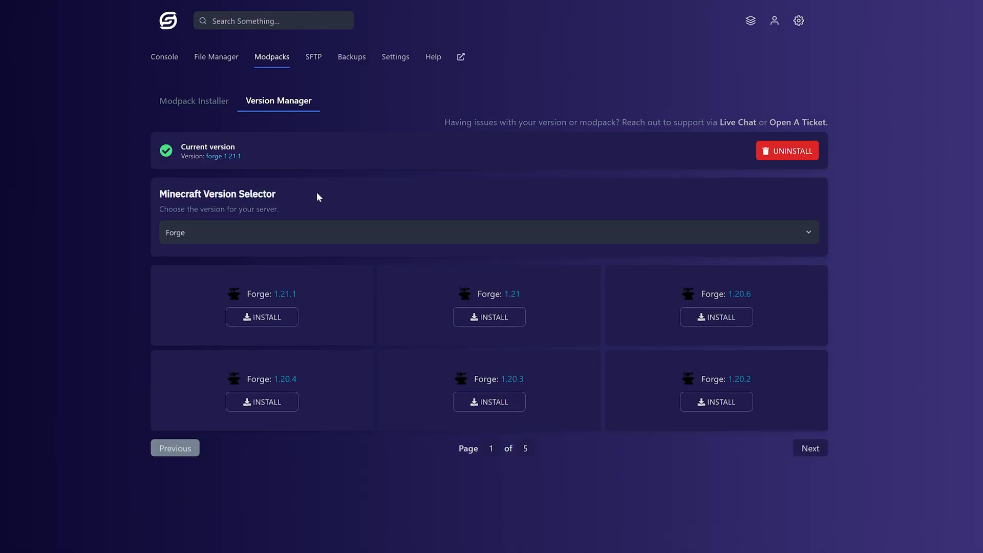
pyautogui.moveTo(661, 154)
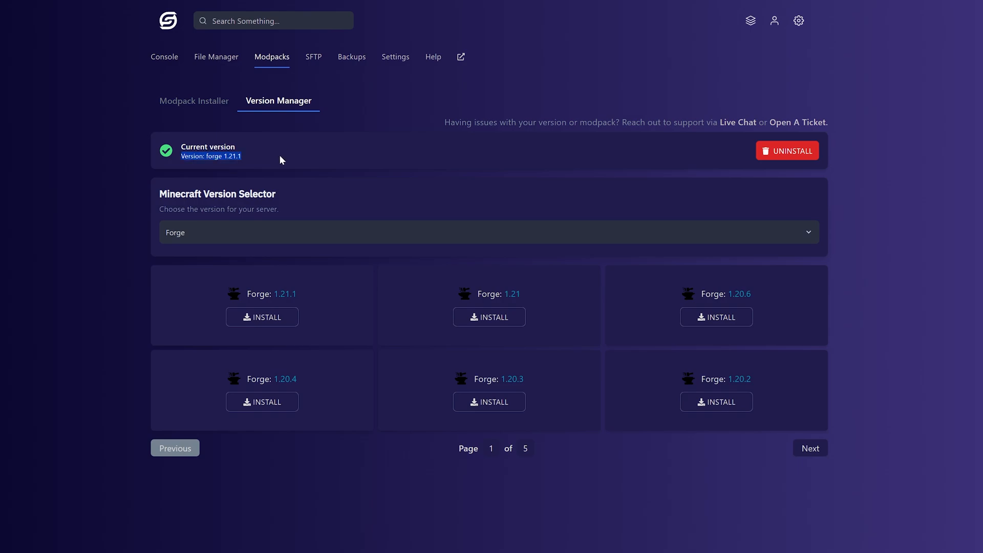
pyautogui.moveTo(295, 164)
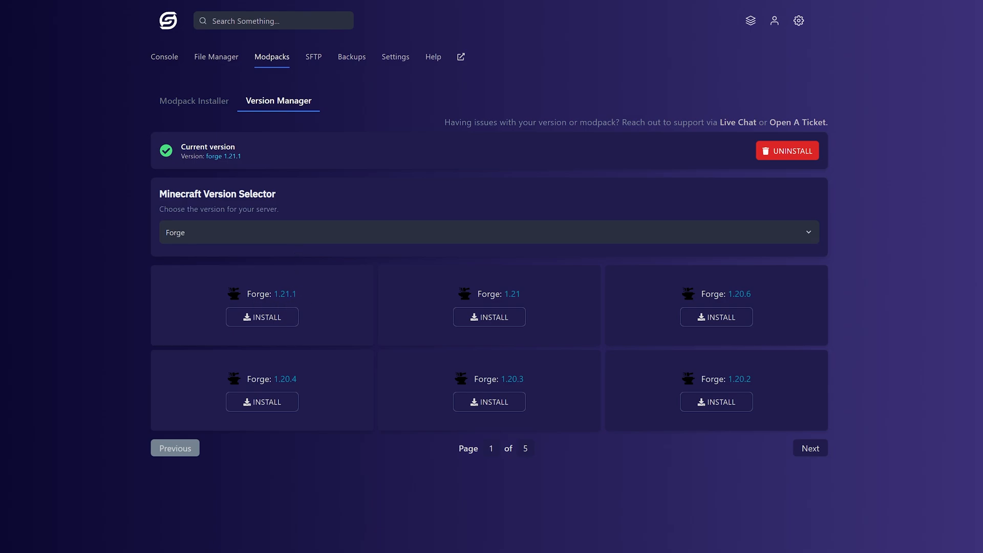
pyautogui.moveTo(858, 428)
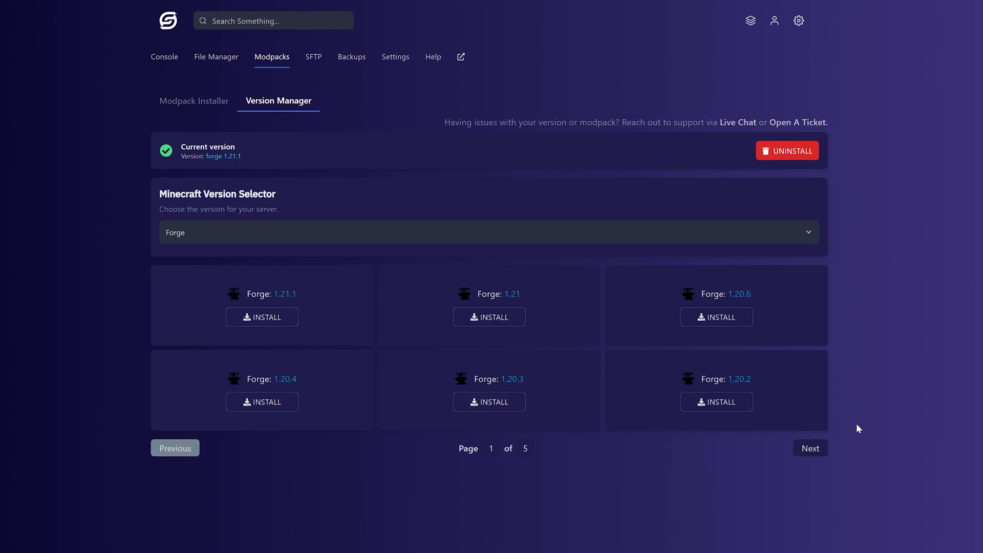
# Step: Page through older Forge versions, then return to the Console
pyautogui.click(810, 448)
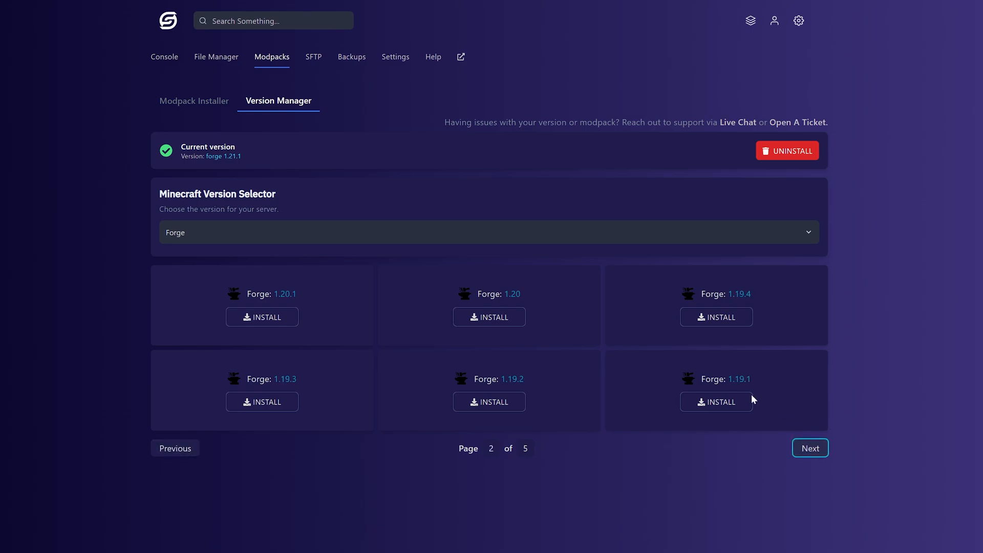
pyautogui.moveTo(821, 448)
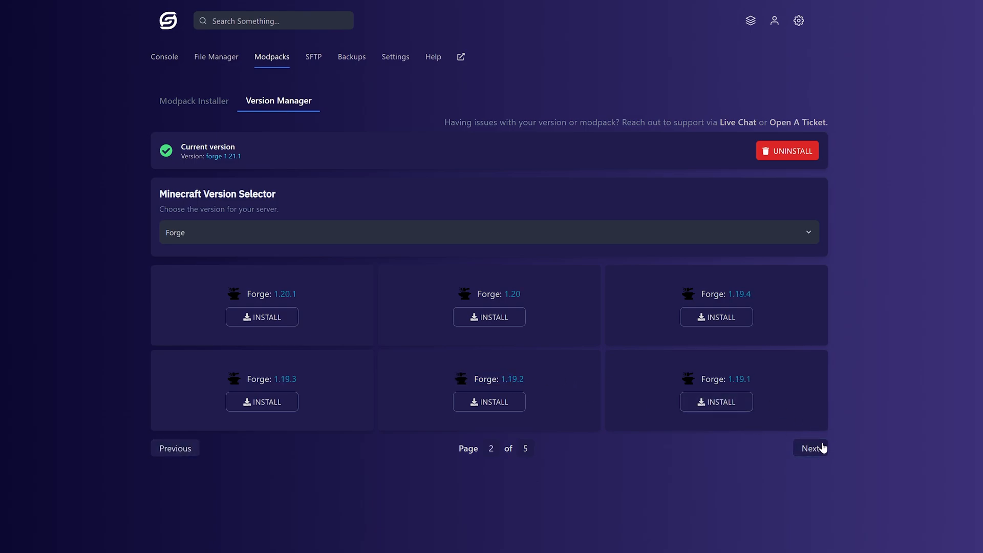
pyautogui.click(810, 449)
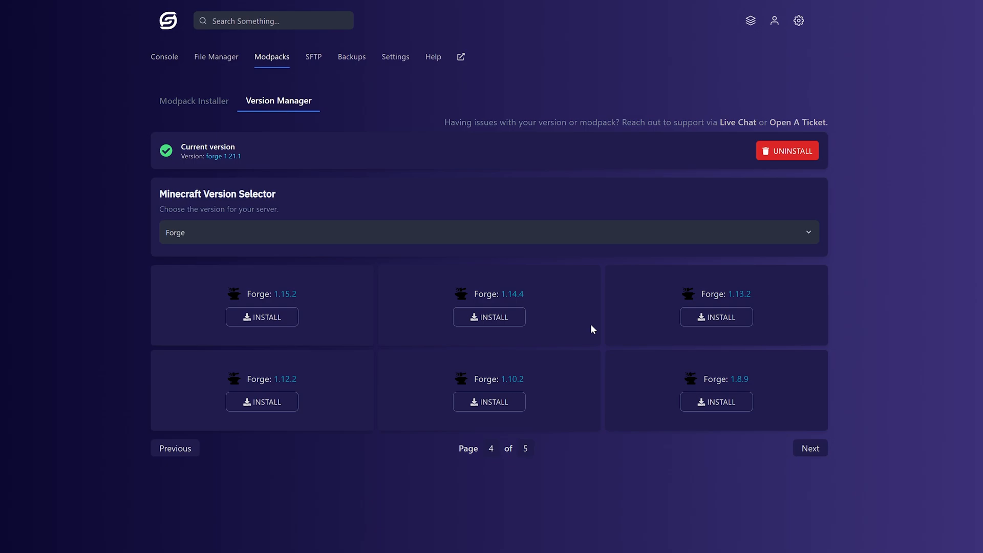
pyautogui.moveTo(168, 64)
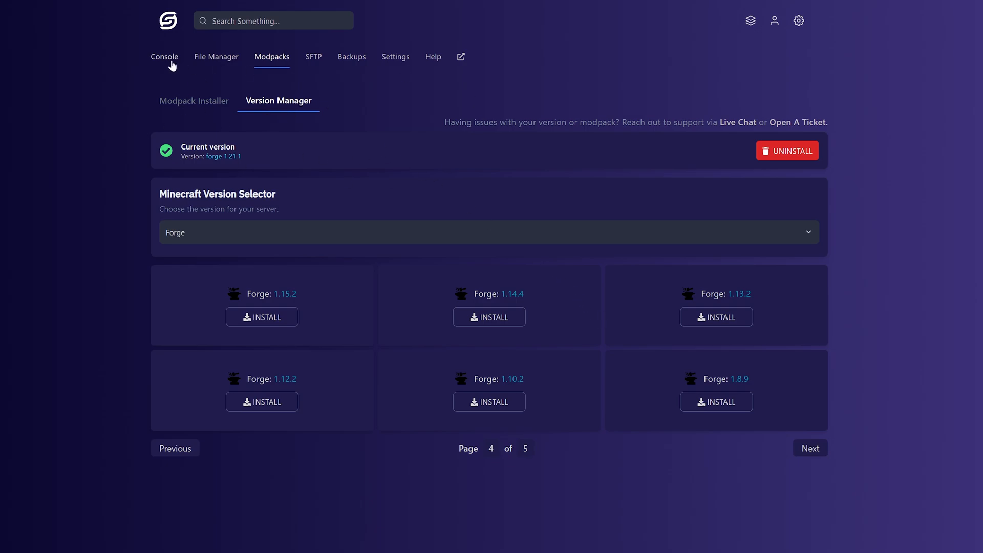
pyautogui.click(164, 57)
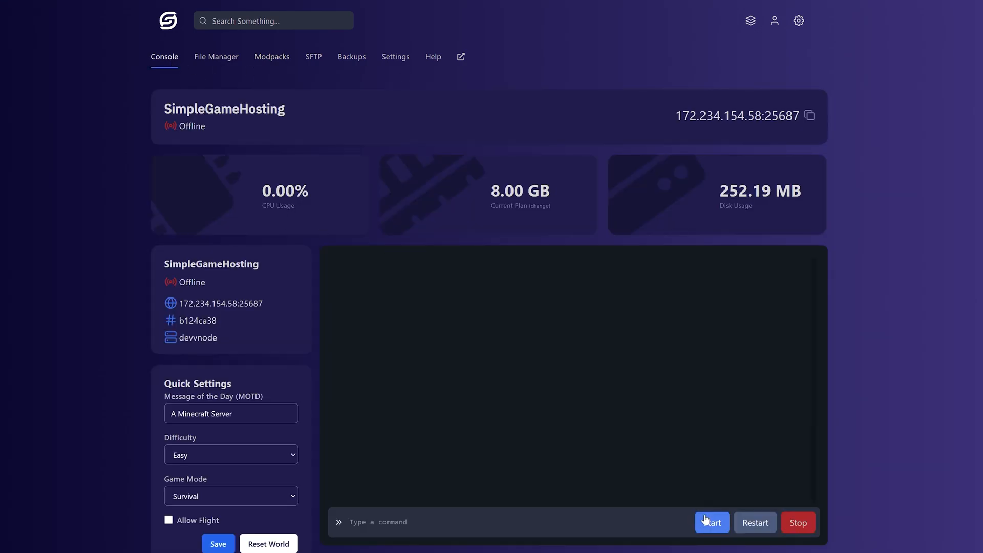
# Step: Start the server so Forge 1.21.1 comes online
pyautogui.click(712, 522)
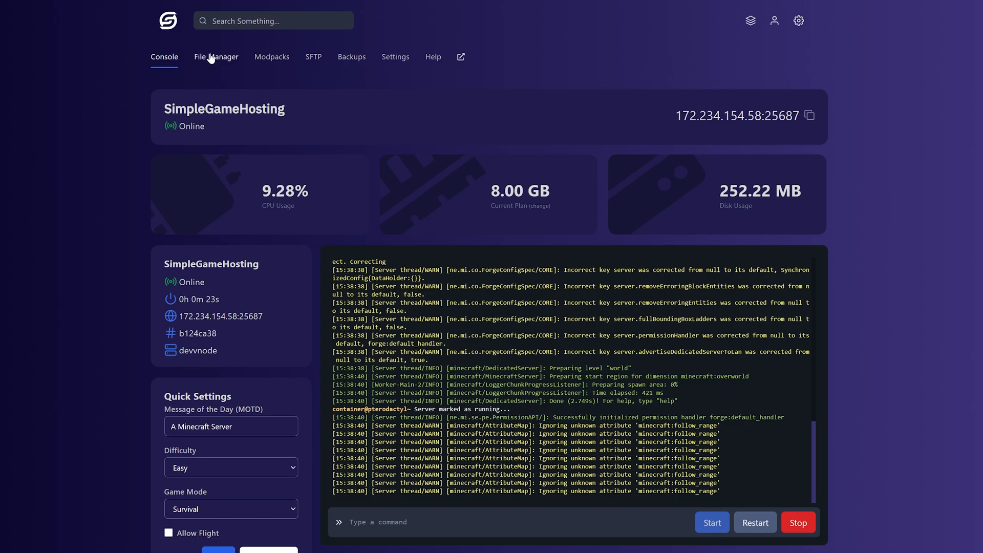
# Step: Create a new 'mods' directory in the server's File Manager
pyautogui.click(216, 58)
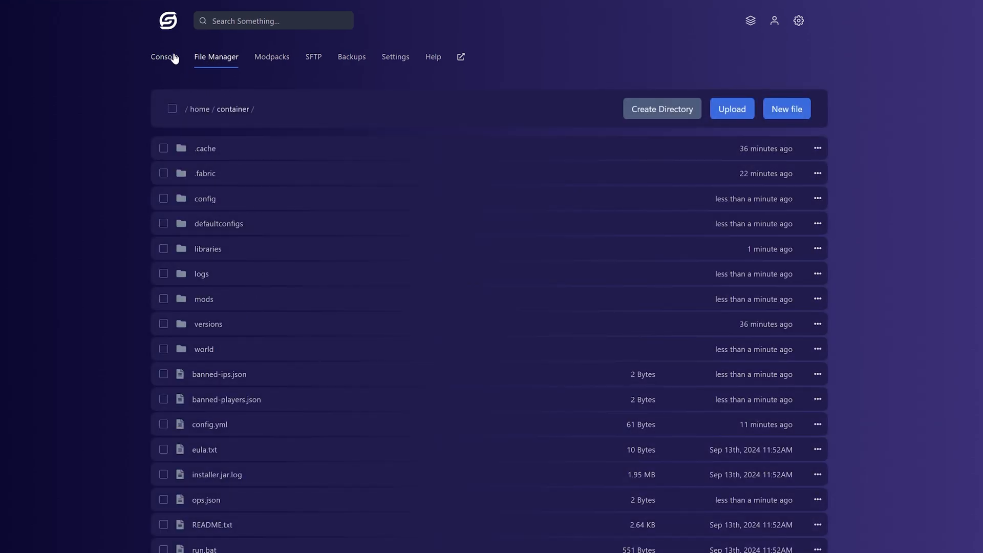
pyautogui.moveTo(219, 301)
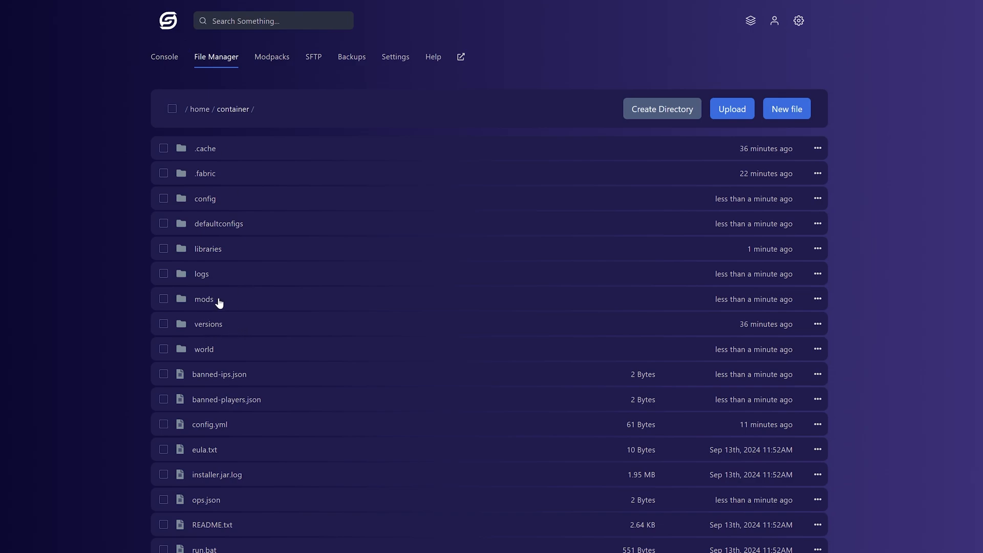
pyautogui.click(661, 109)
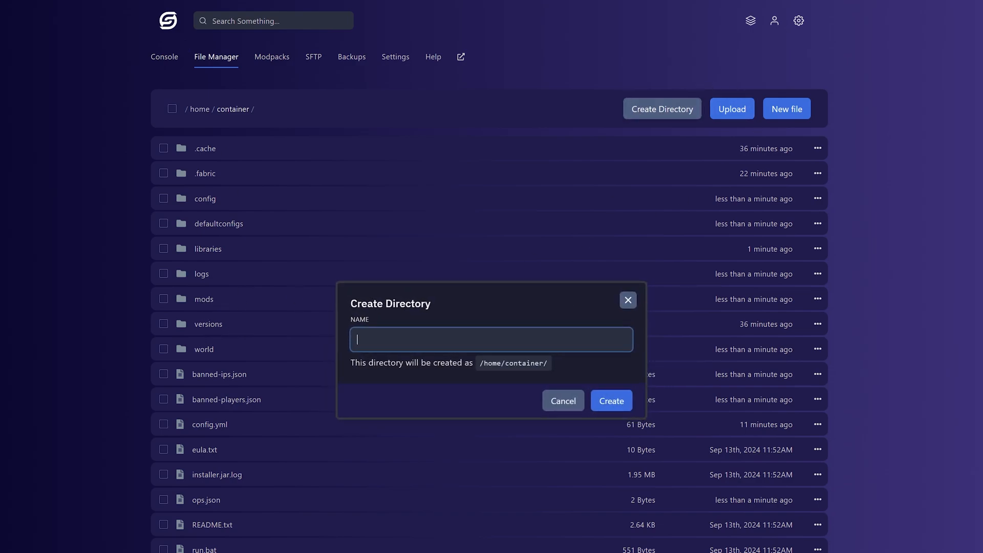
pyautogui.write('mods')
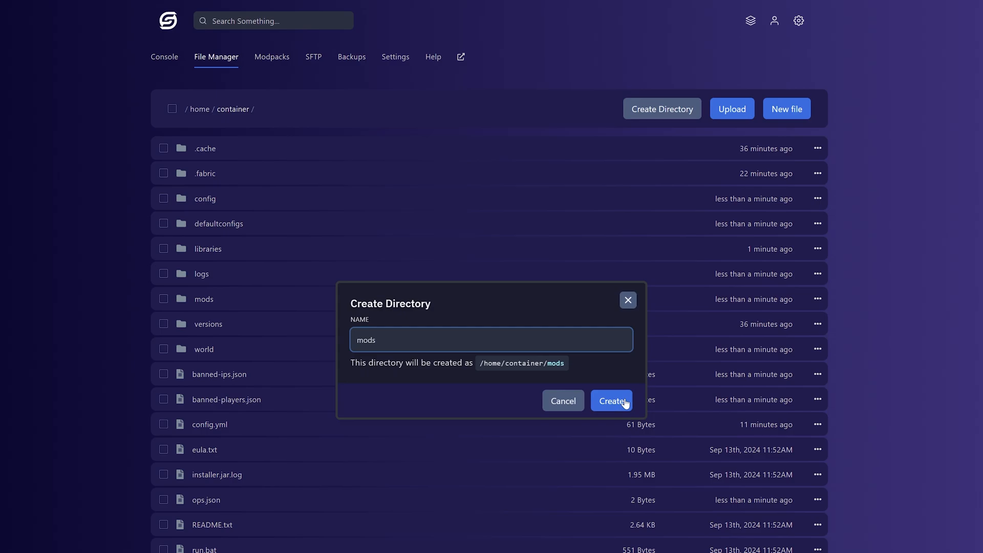
pyautogui.click(611, 401)
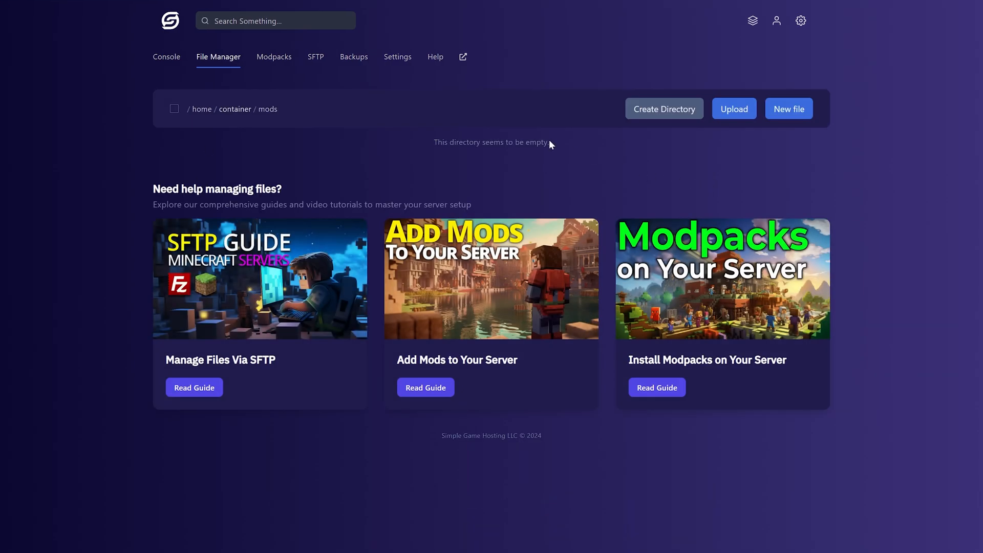
# Step: Upload the JourneyMap and Spark Forge jars from Downloads into the mods folder
pyautogui.click(734, 108)
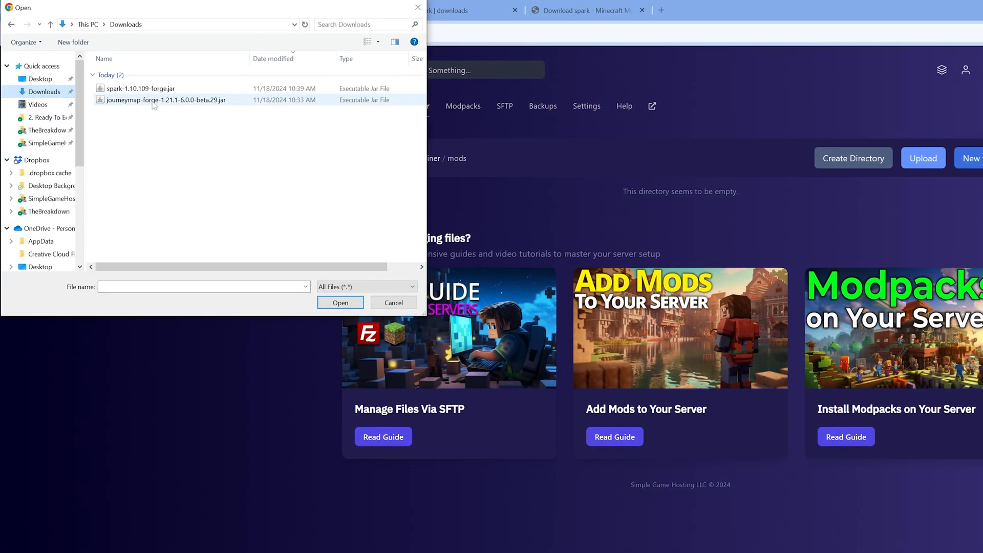
pyautogui.click(139, 88)
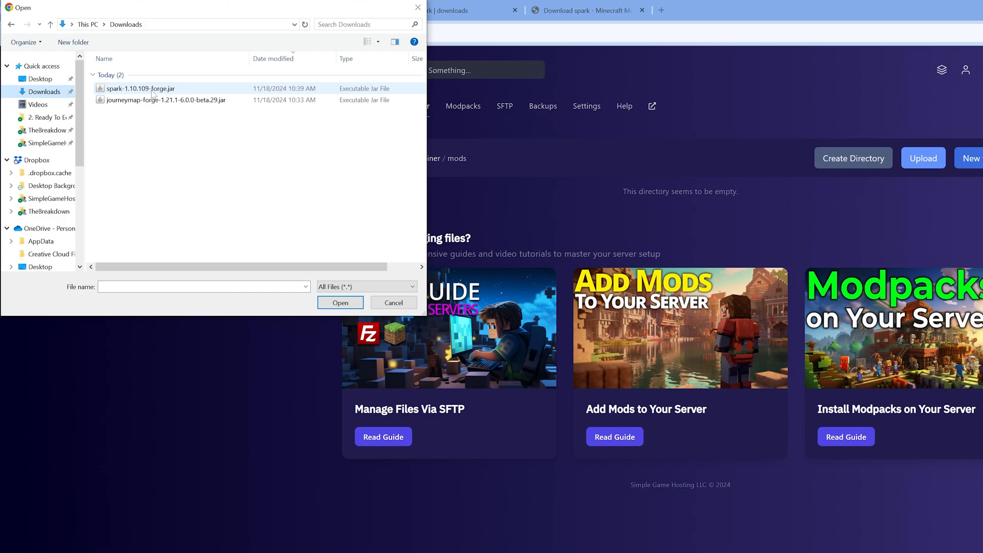
pyautogui.moveTo(158, 107)
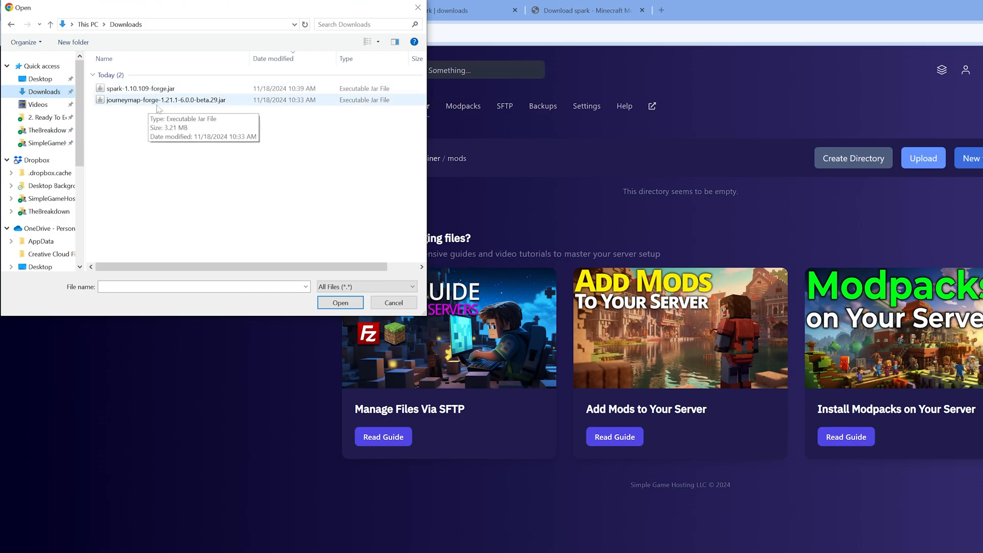
pyautogui.moveTo(178, 107)
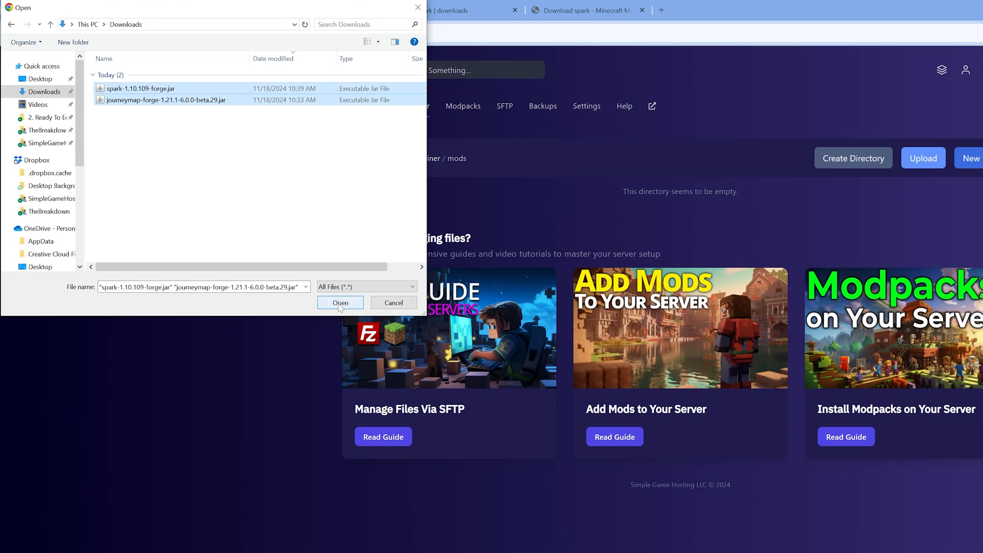
pyautogui.click(340, 302)
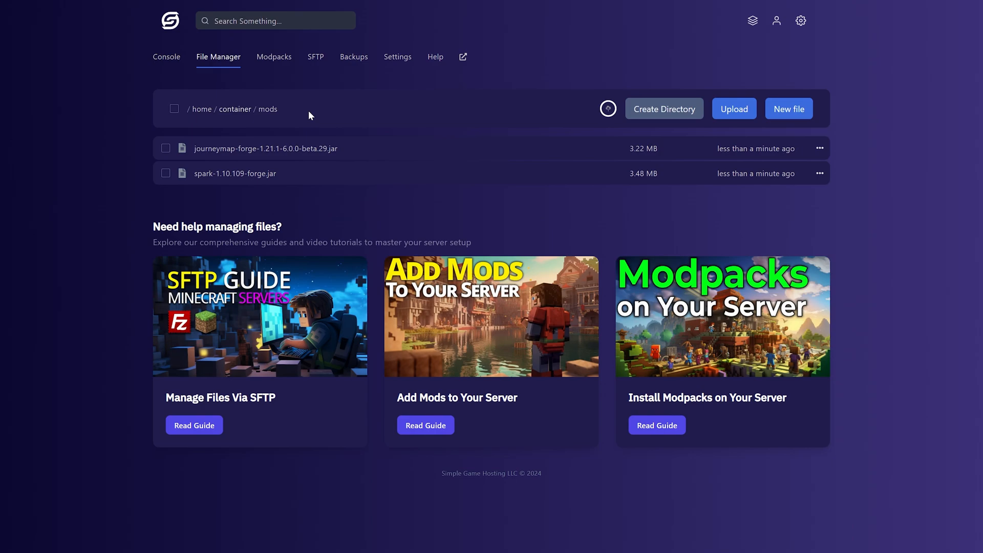
pyautogui.moveTo(209, 162)
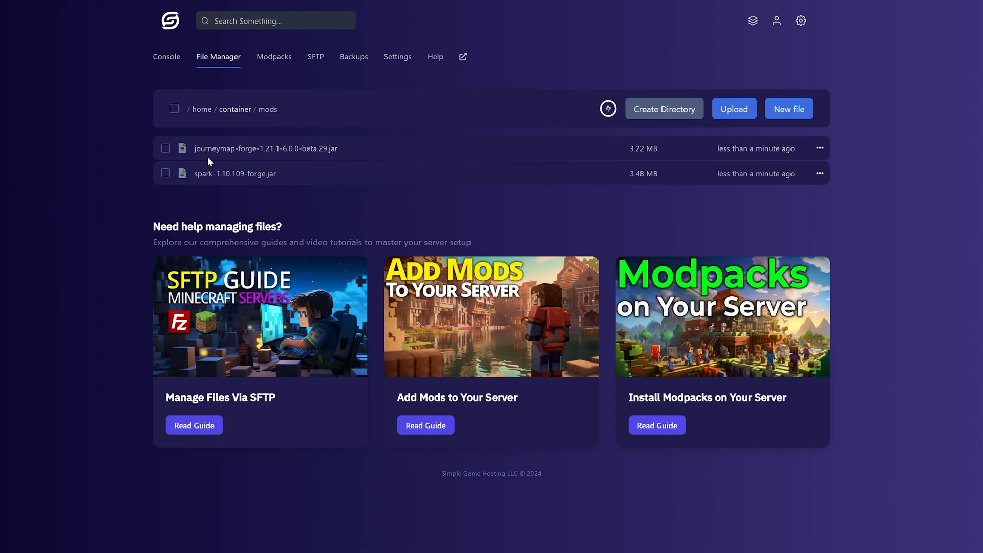
# Step: Restart the server from the Console so the uploaded mods load
pyautogui.click(164, 58)
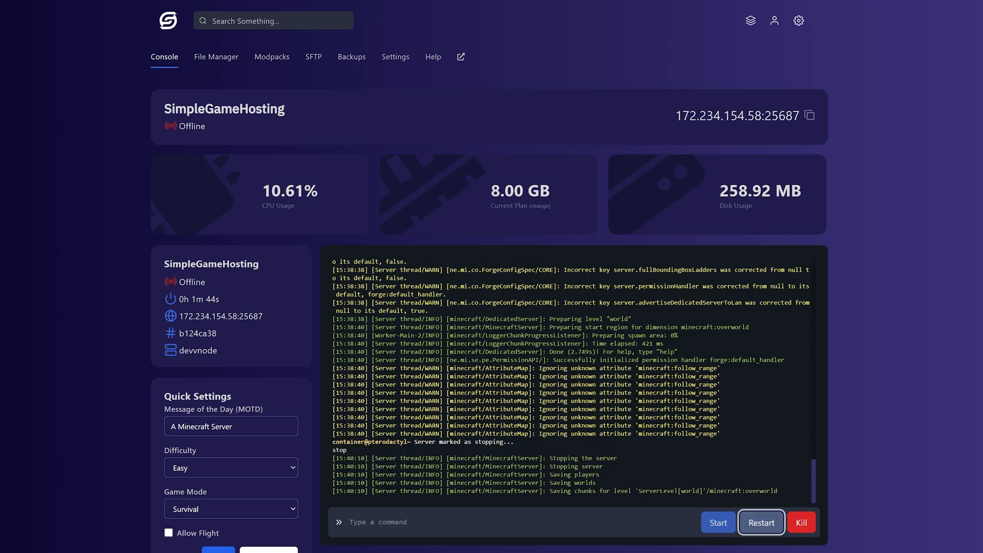
pyautogui.click(761, 523)
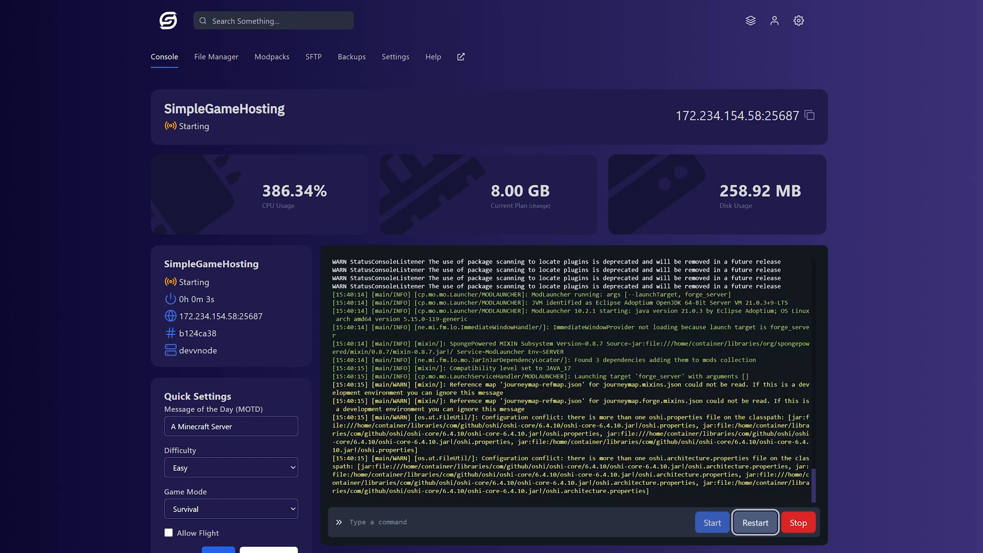
pyautogui.moveTo(500, 168)
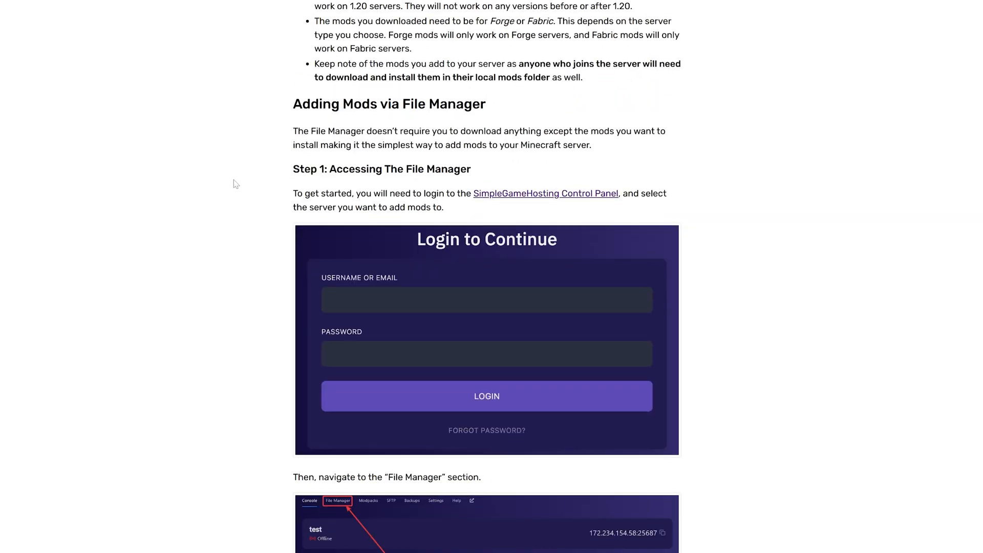
# Step: Scroll the help guide to the 'Playing on Your Server with Mods' section
pyautogui.scroll(-3)
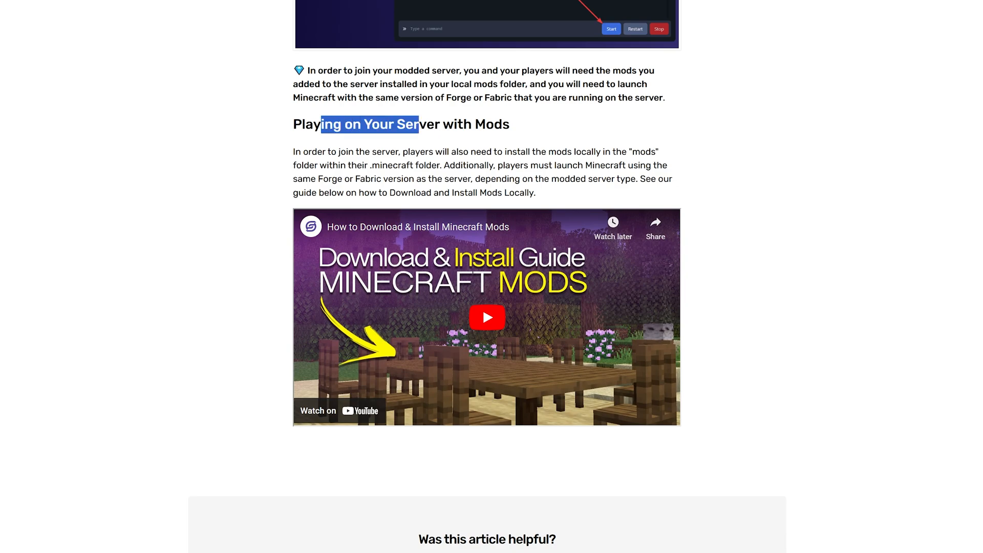
pyautogui.click(629, 149)
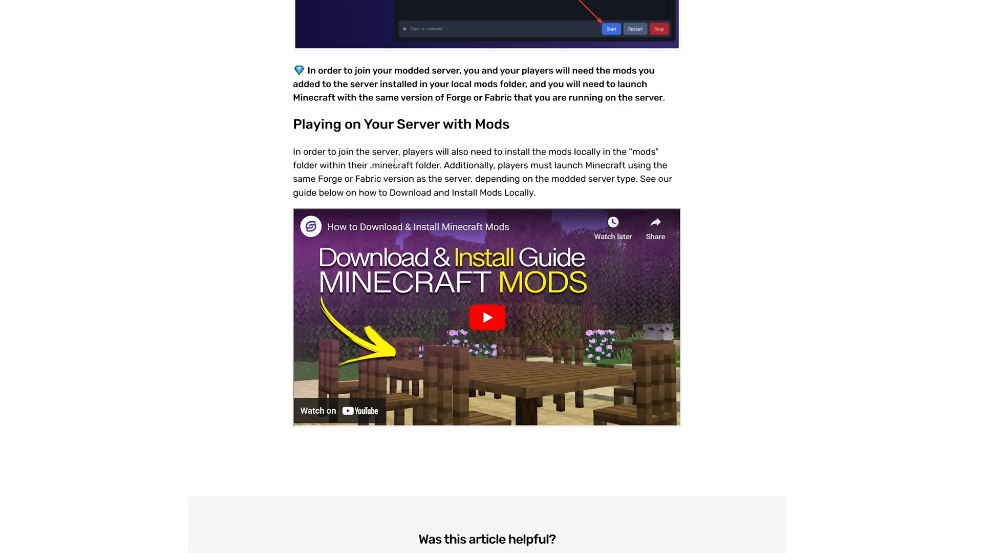
pyautogui.moveTo(387, 139)
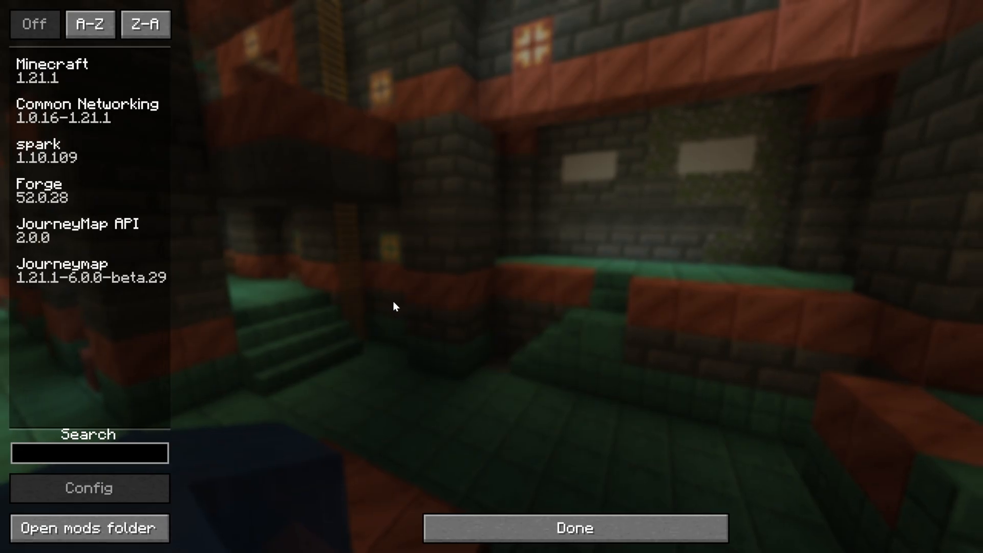
# Step: Leave the Mods list, go to Multiplayer and begin adding the hosted server
pyautogui.click(87, 152)
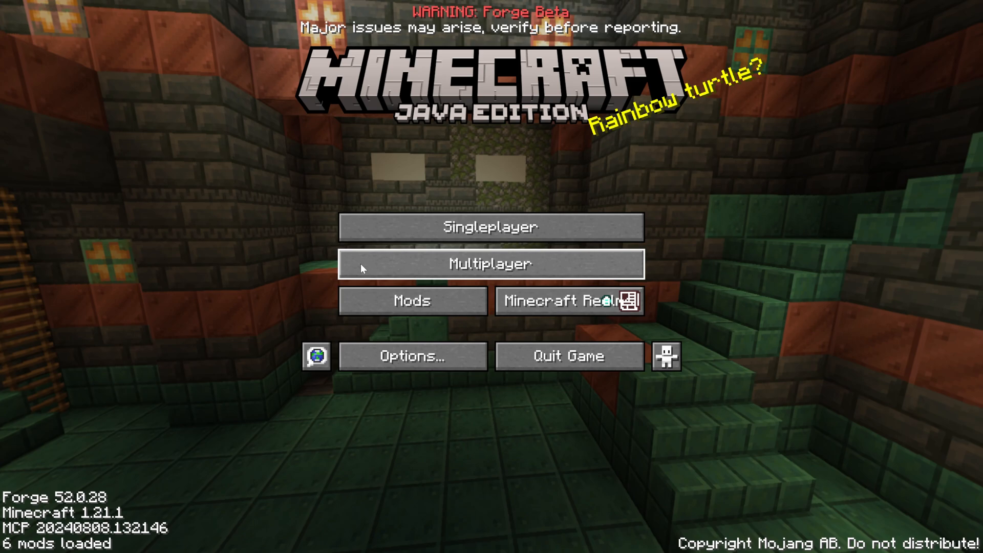
pyautogui.click(491, 263)
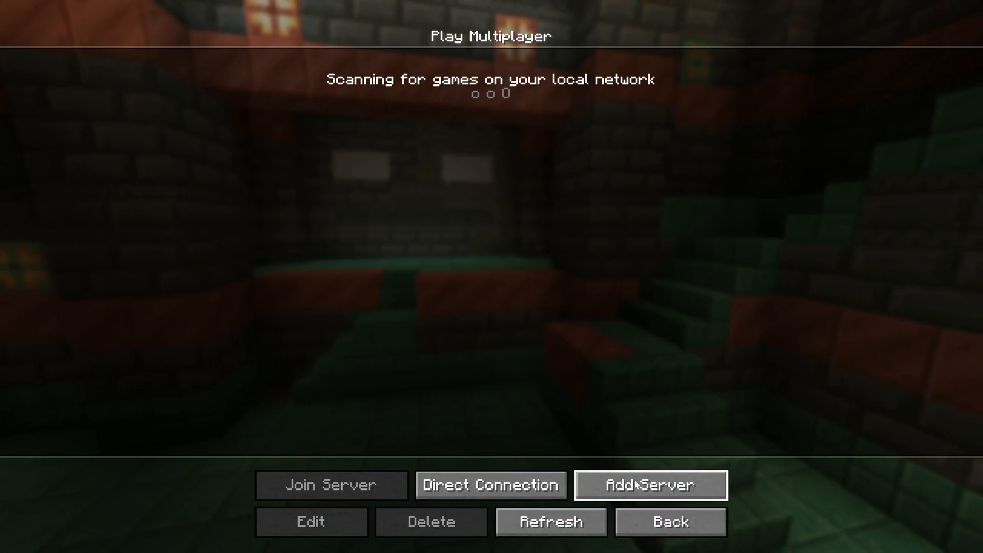
pyautogui.click(653, 485)
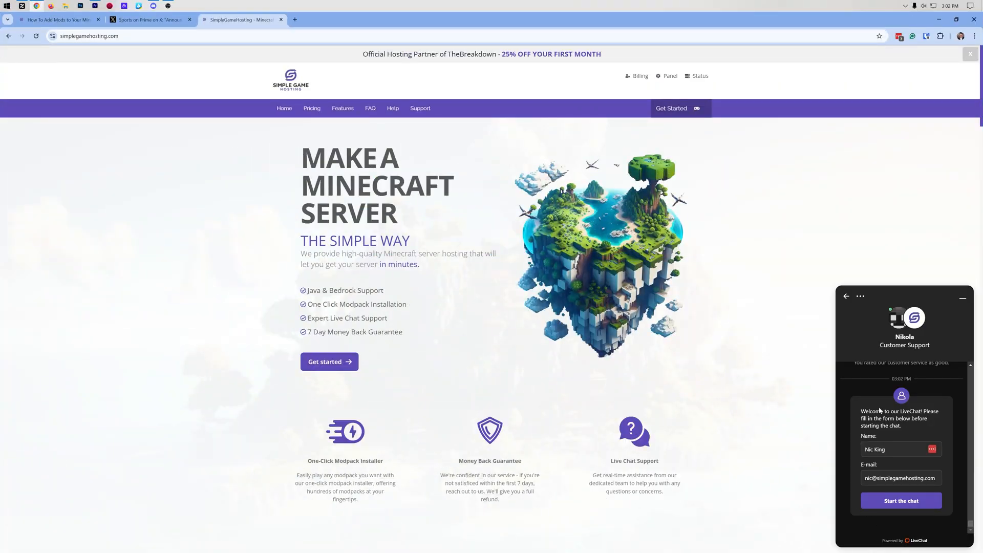
pyautogui.moveTo(858, 491)
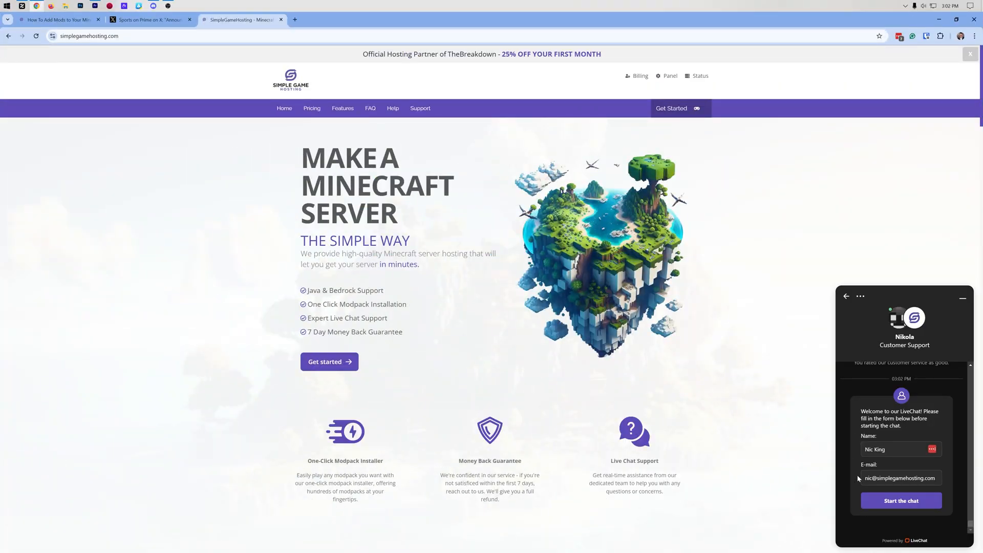
pyautogui.moveTo(965, 403)
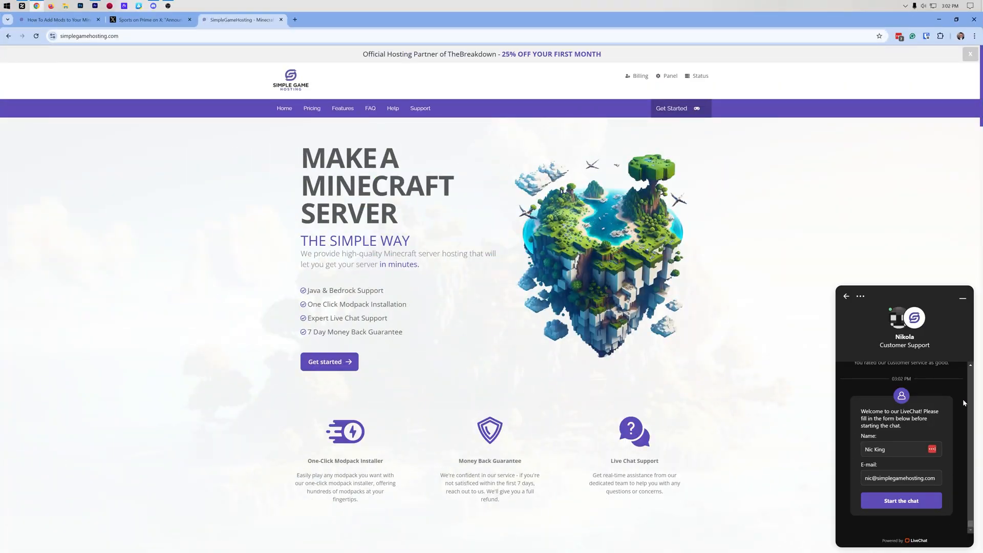